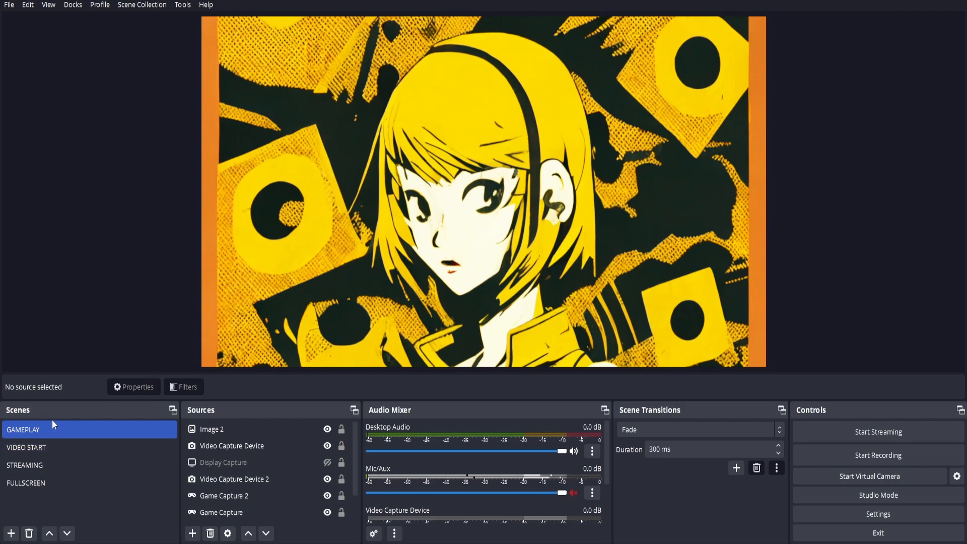
- Preview the VIDEO START scene, then return to the GAMEPLAY scene
{"action": "left_click", "coordinate": [26, 447]}
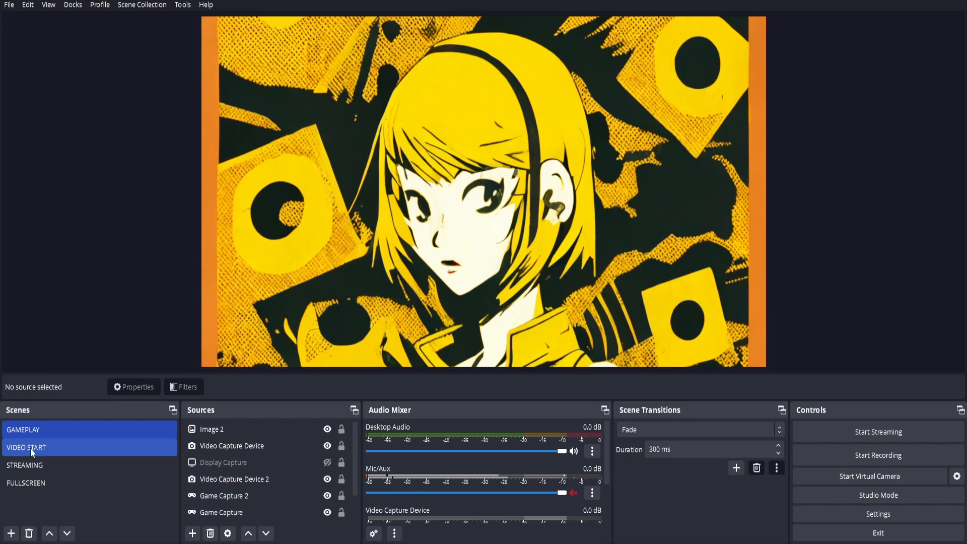
{"action": "left_click", "coordinate": [26, 448]}
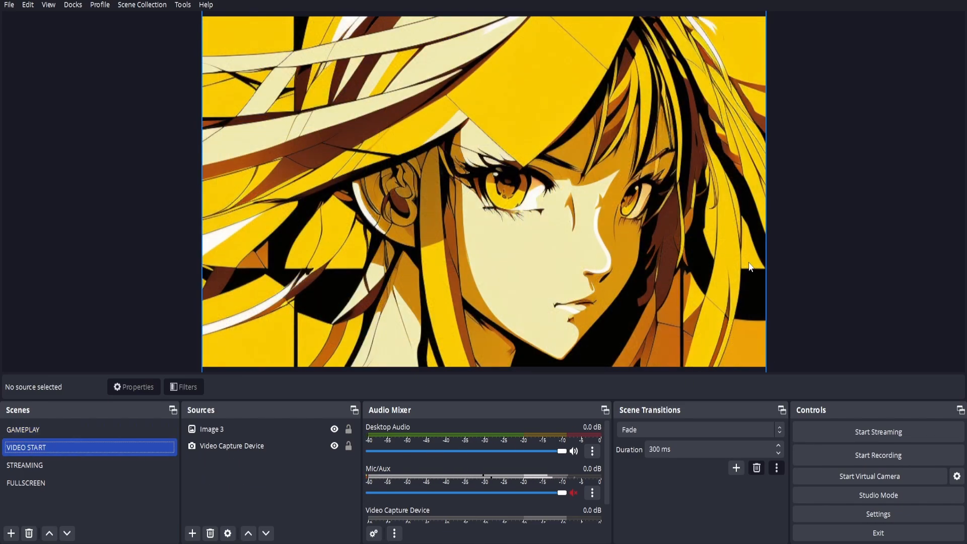
{"action": "left_click", "coordinate": [23, 429]}
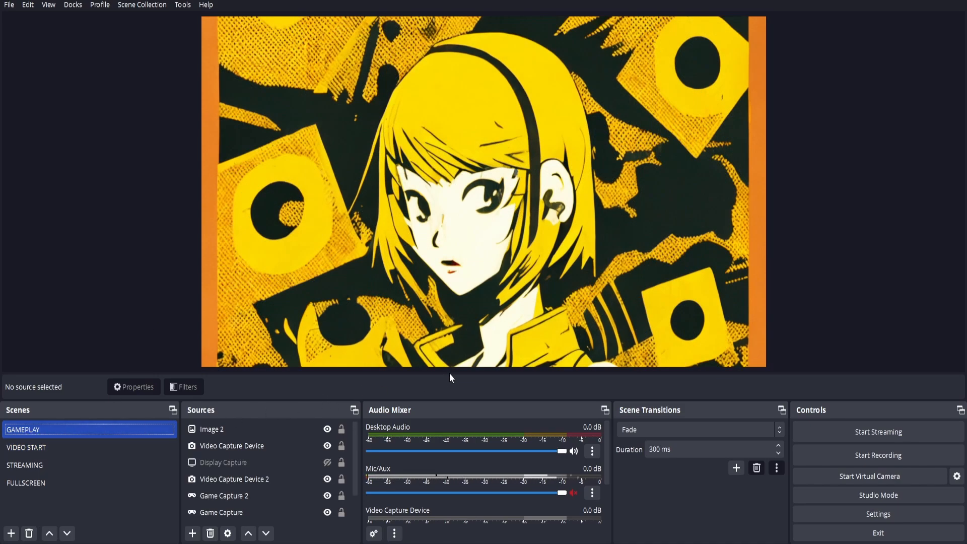
{"action": "mouse_move", "coordinate": [121, 76]}
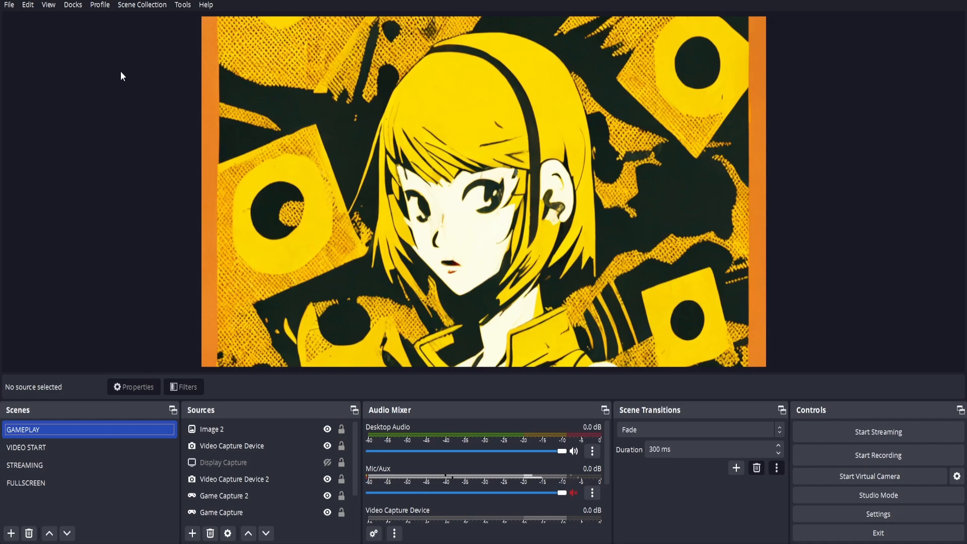
- Bring up the OBS Settings window from the File menu
{"action": "left_click", "coordinate": [9, 5]}
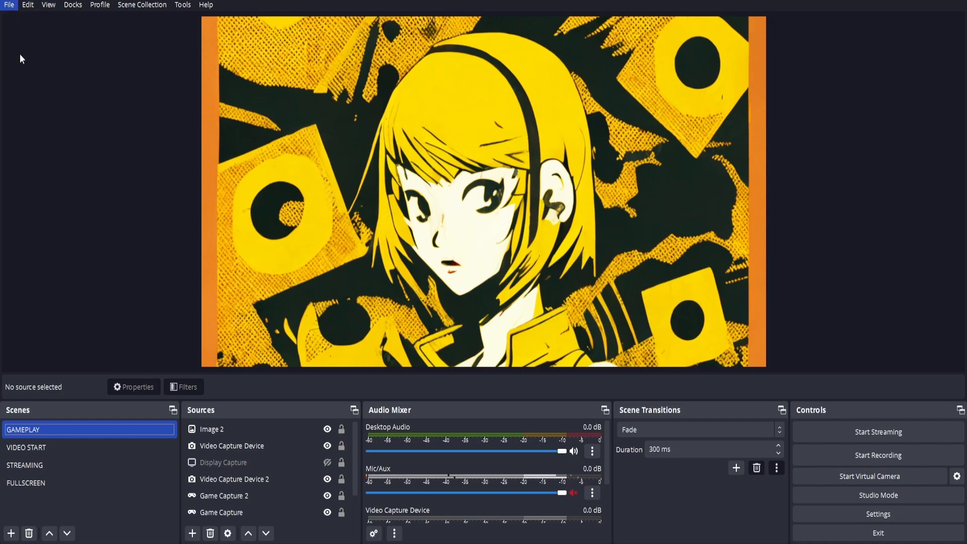
{"action": "left_click", "coordinate": [878, 514]}
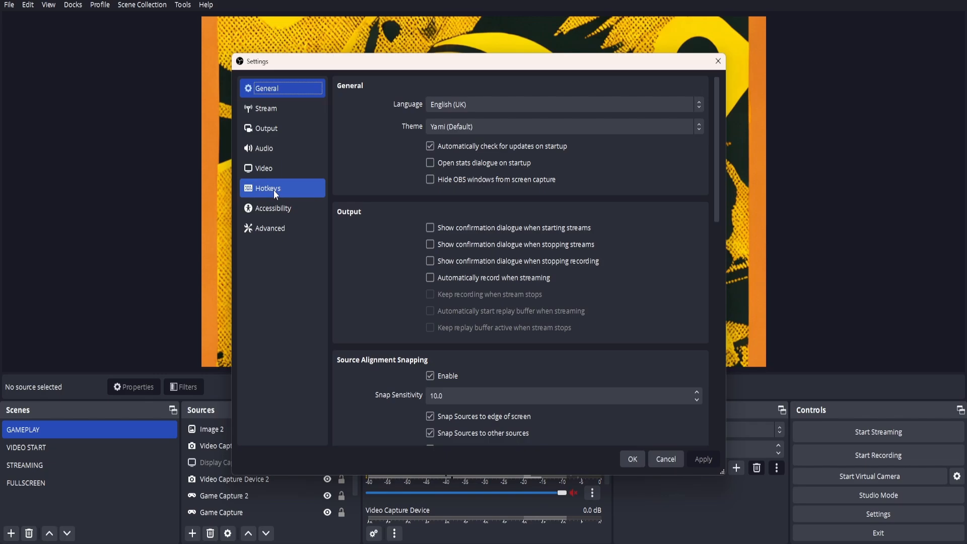
- In Hotkeys, assign F1 as the switch-to-scene shortcut for GAMEPLAY
{"action": "left_click", "coordinate": [268, 189]}
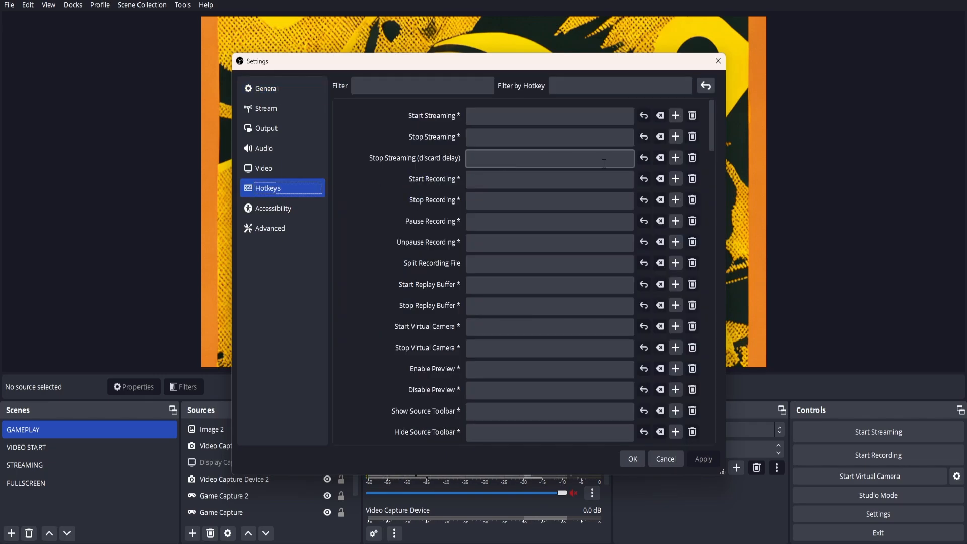
{"action": "scroll", "scroll_direction": "down", "scroll_amount": 3}
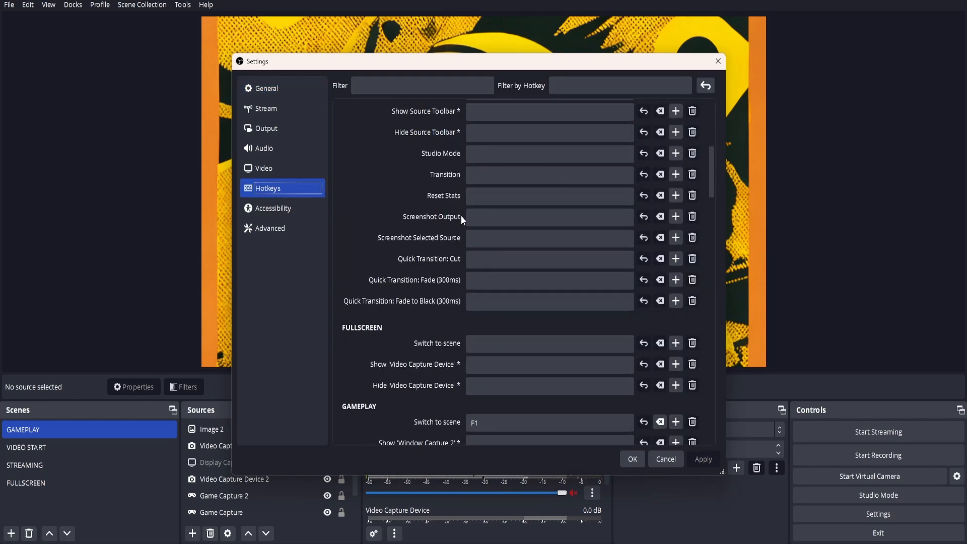
{"action": "scroll", "scroll_direction": "down", "scroll_amount": 3}
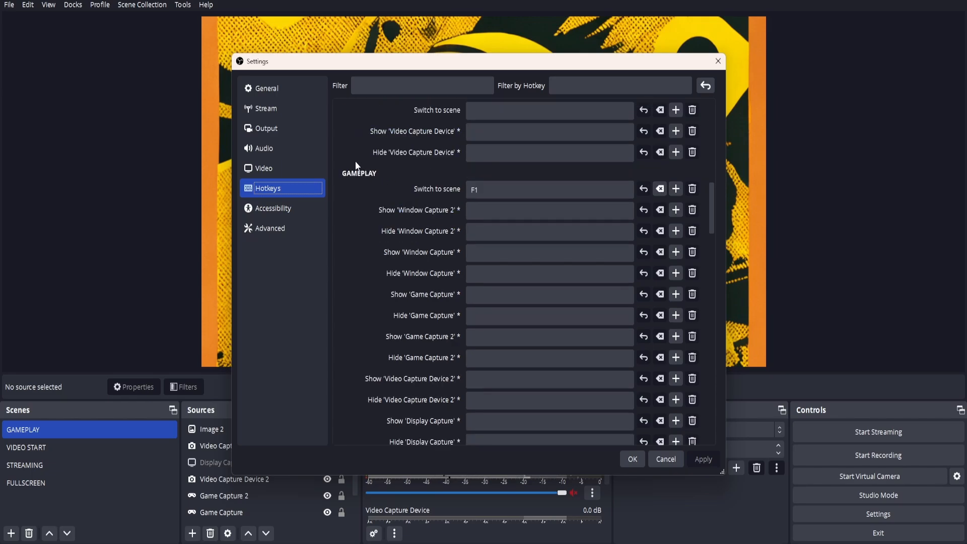
{"action": "mouse_move", "coordinate": [472, 179]}
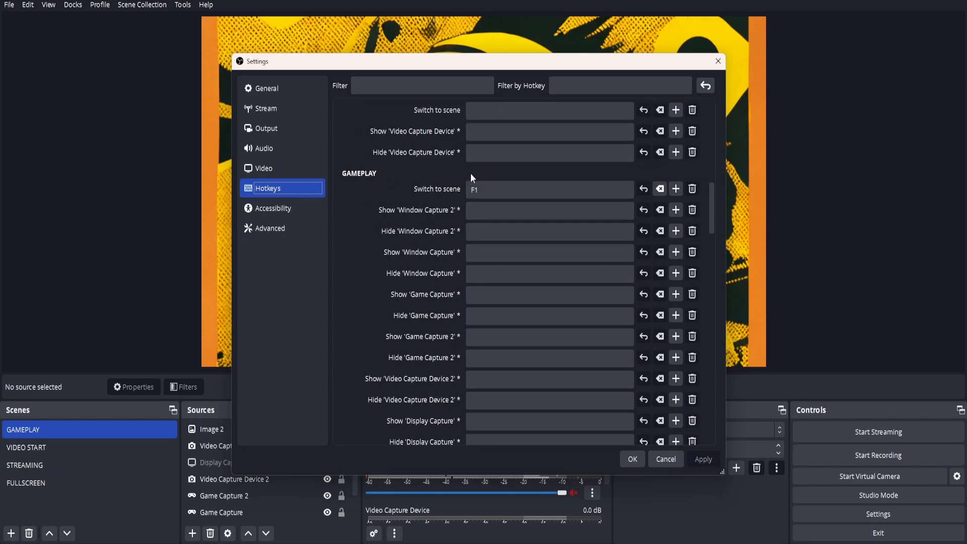
{"action": "left_click", "coordinate": [549, 189]}
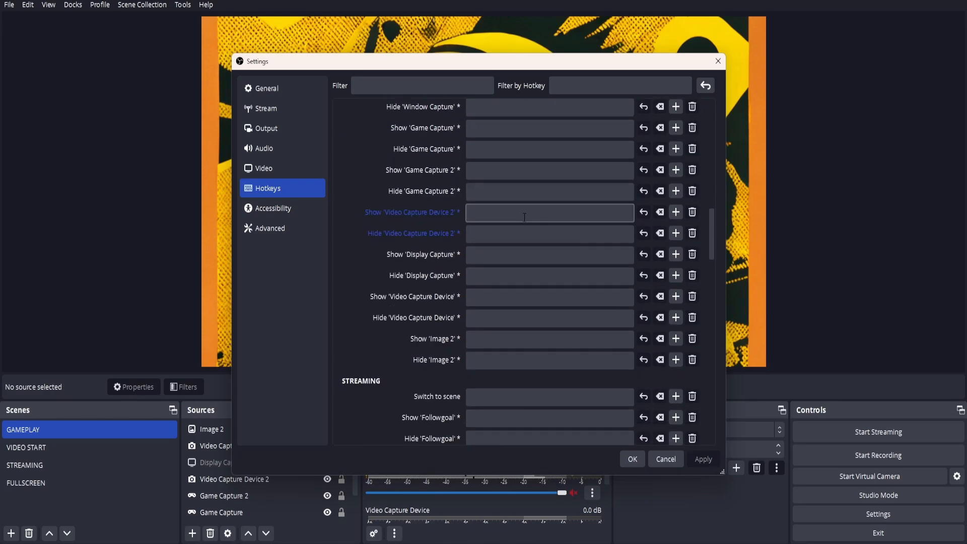
- Assign F2 as VIDEO START's switch-to-scene shortcut and confirm the settings with OK
{"action": "scroll", "scroll_direction": "down", "scroll_amount": 3}
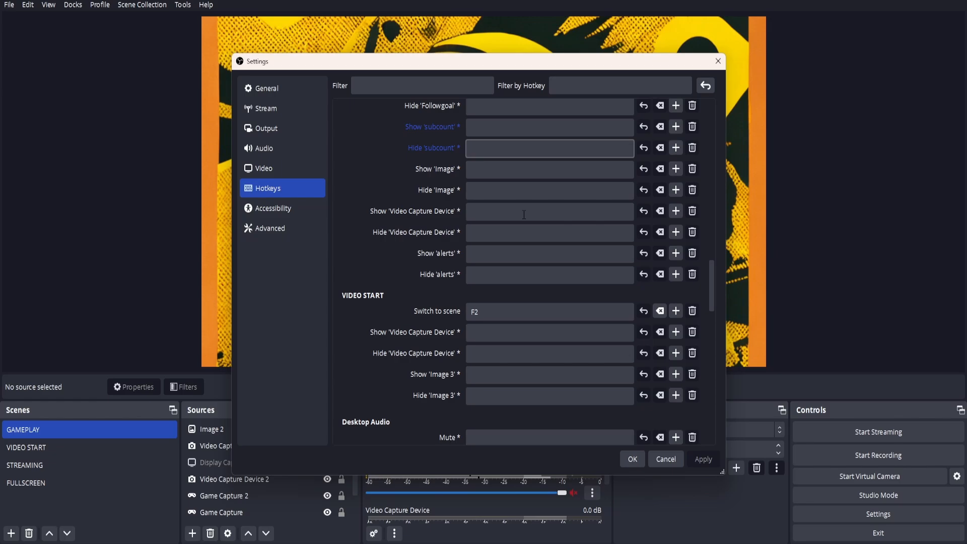
{"action": "scroll", "scroll_direction": "down", "scroll_amount": 3}
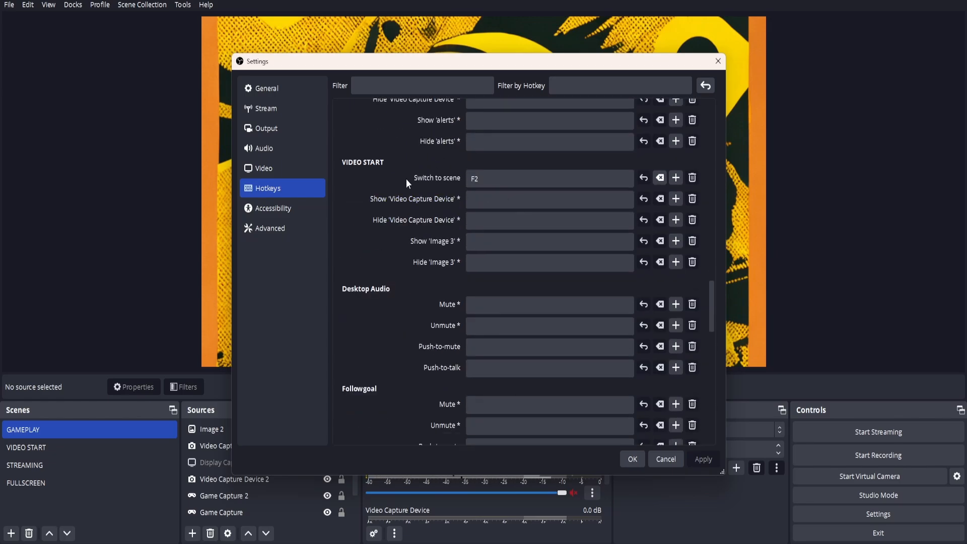
{"action": "left_click", "coordinate": [549, 179]}
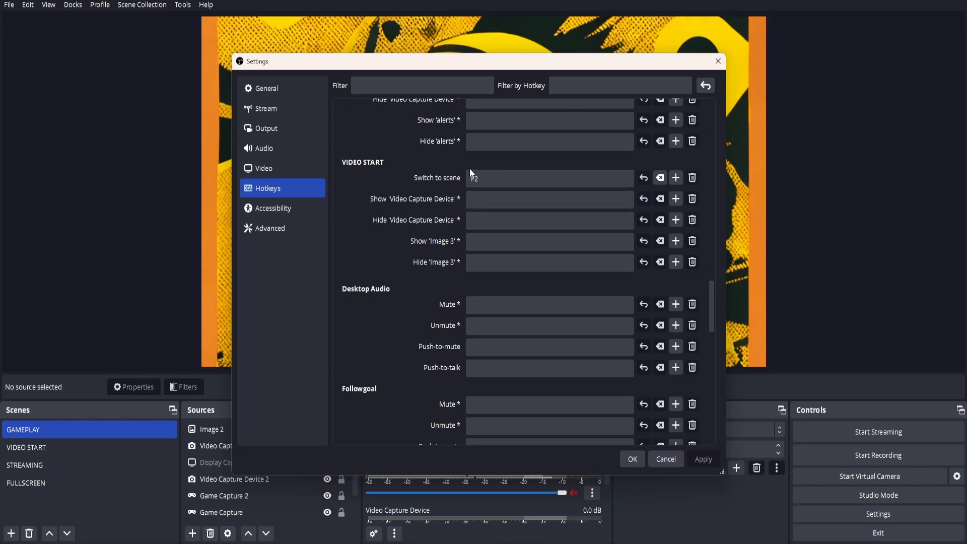
{"action": "left_click", "coordinate": [631, 459]}
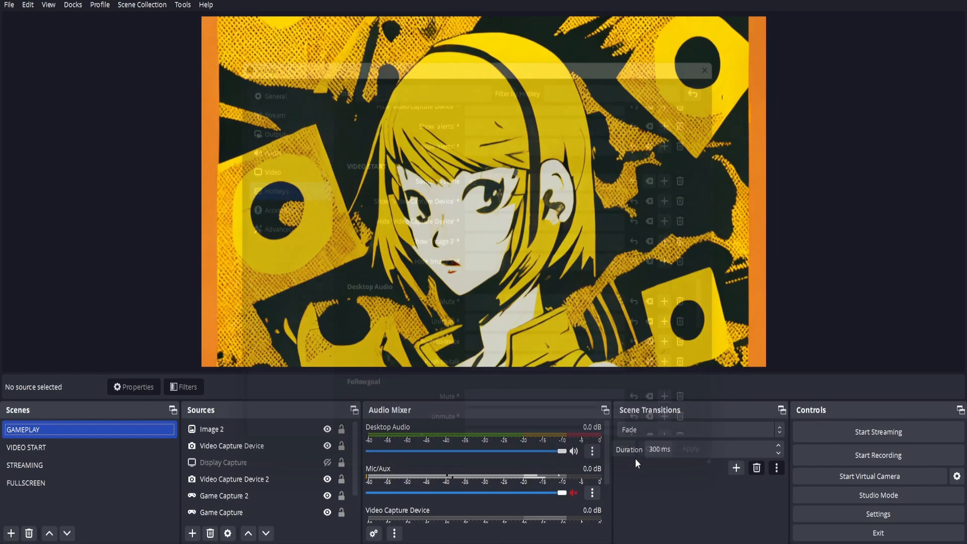
- Switch the active scene from GAMEPLAY to VIDEO START
{"action": "left_click", "coordinate": [704, 69]}
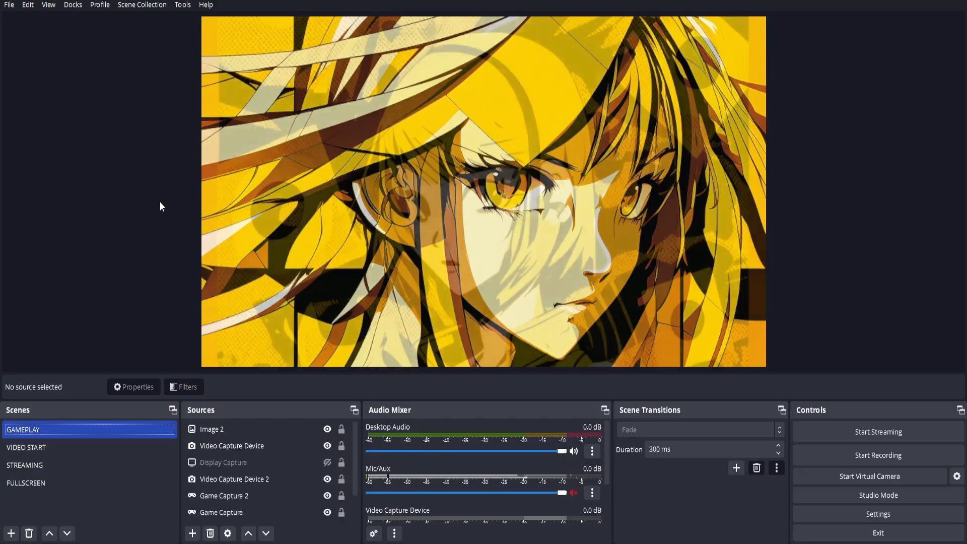
{"action": "left_click", "coordinate": [26, 447]}
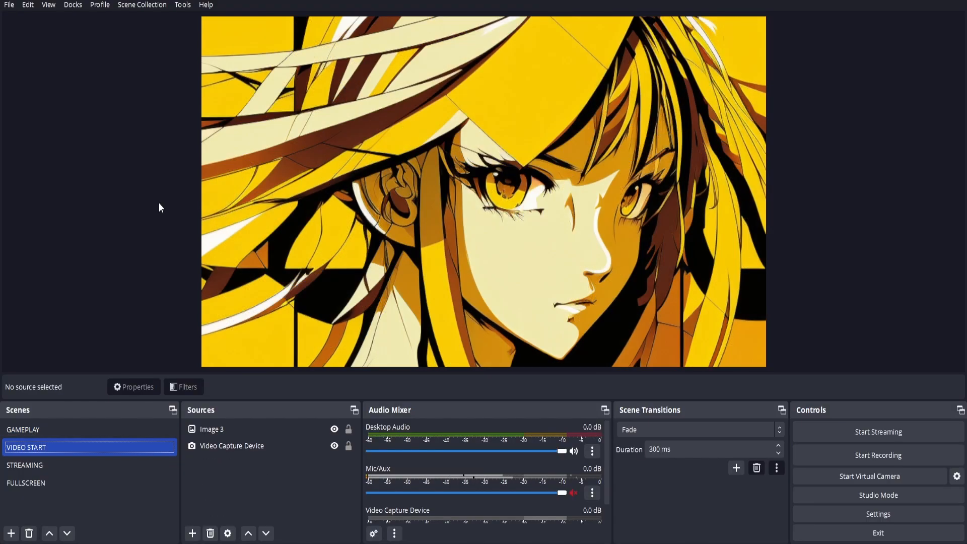
{"action": "mouse_move", "coordinate": [154, 203]}
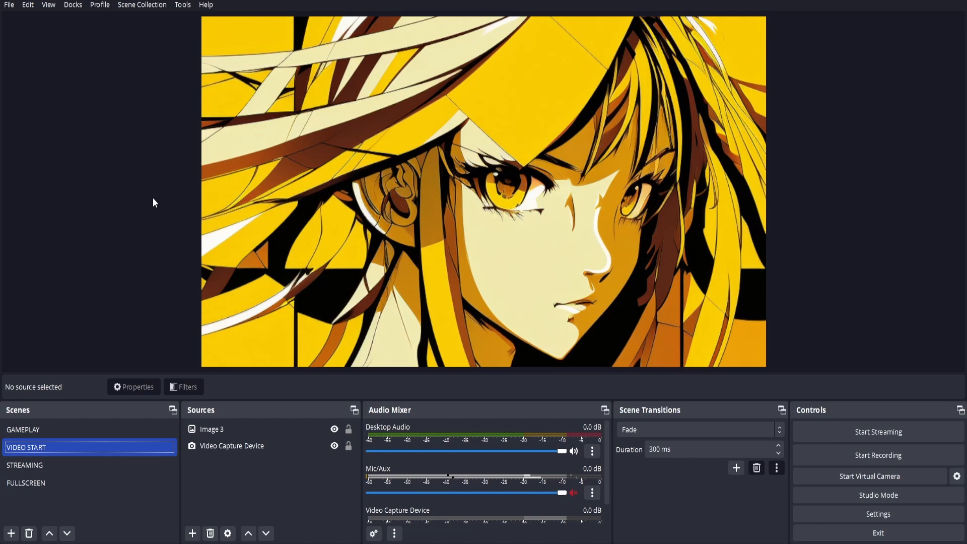